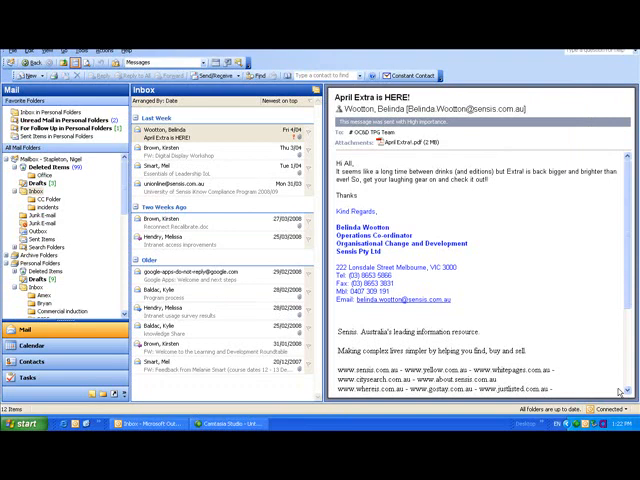
mouse_move(203, 312)
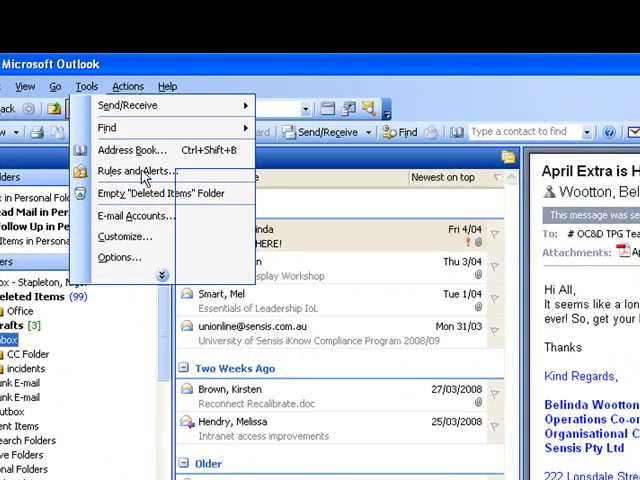
Start a new rule from Rules and Alerts.
left_click(135, 171)
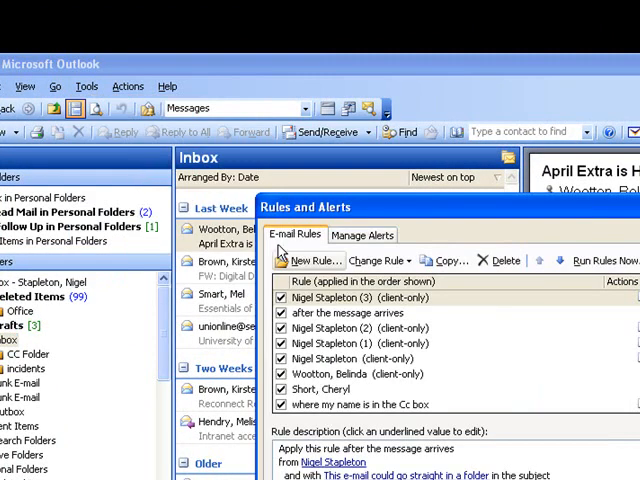
left_click(311, 260)
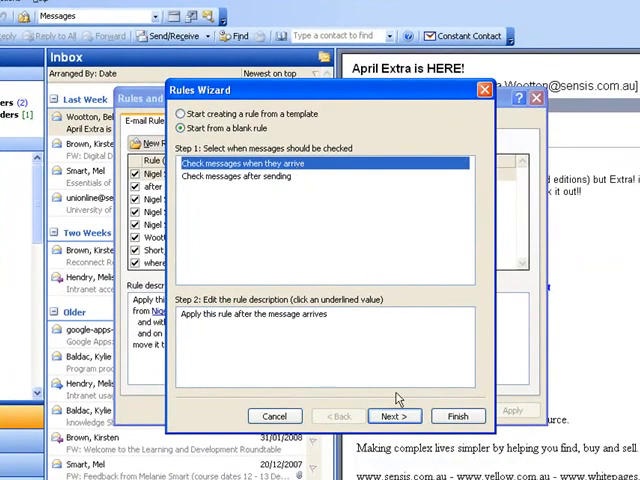
Add the condition 'where my name is in the Cc box' to the rule.
left_click(394, 415)
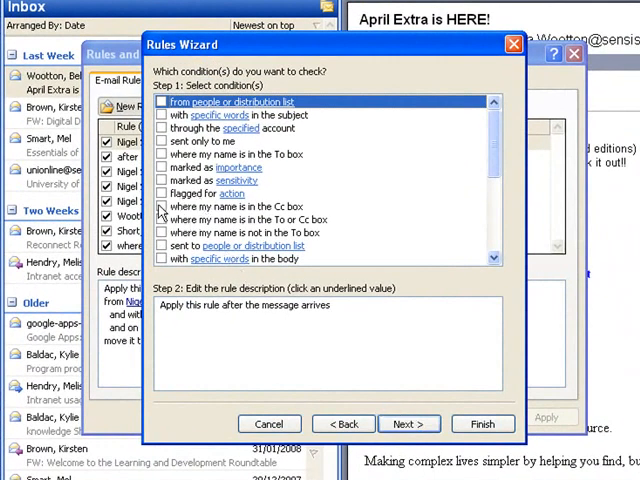
left_click(162, 207)
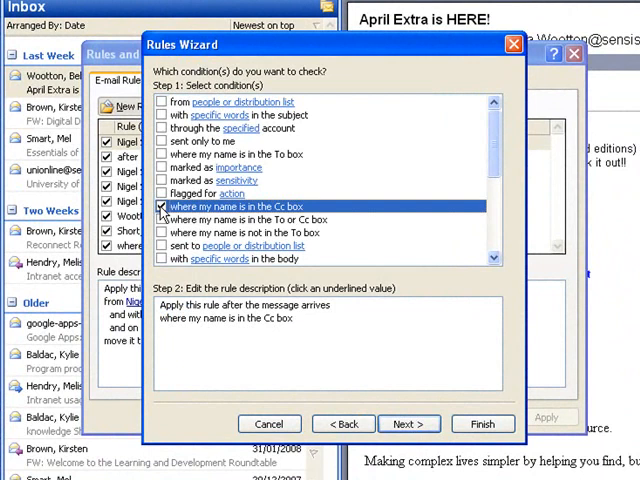
left_click(409, 423)
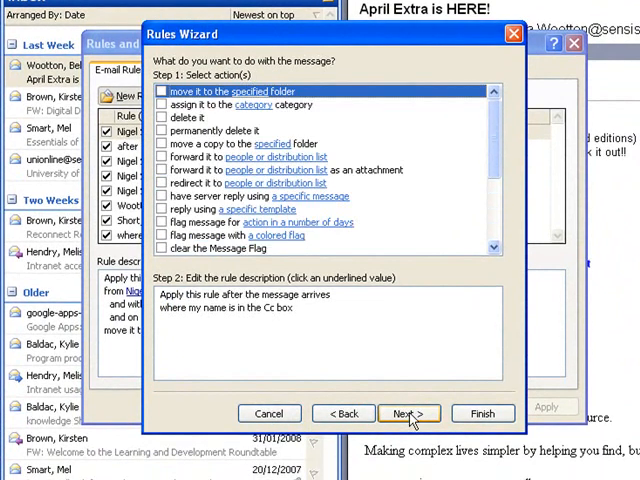
Make the rule move those messages to CC Folder and finish it.
left_click(161, 105)
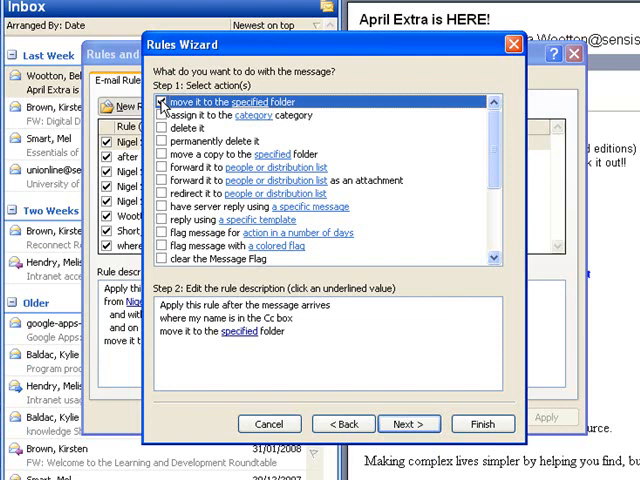
left_click(161, 101)
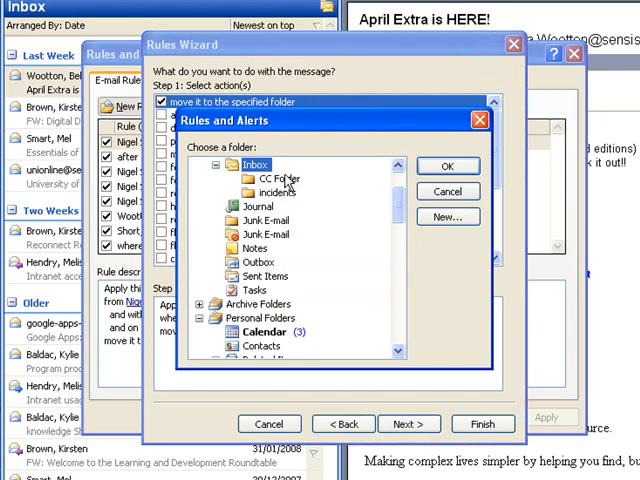
left_click(277, 178)
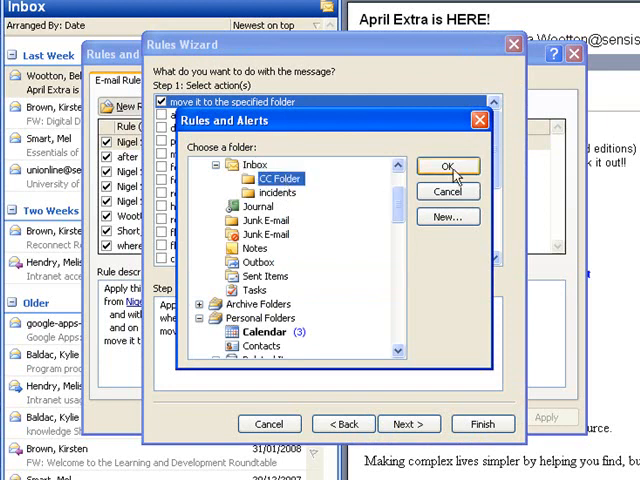
left_click(447, 166)
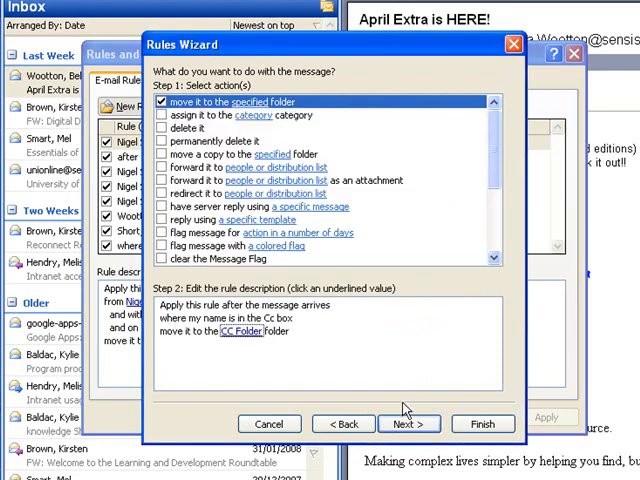
left_click(408, 423)
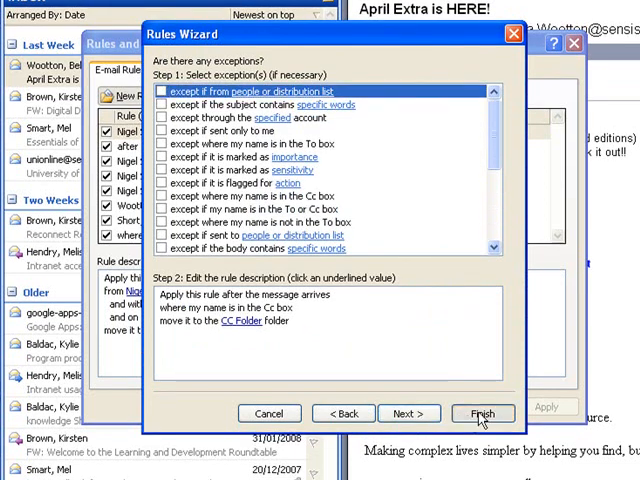
left_click(483, 413)
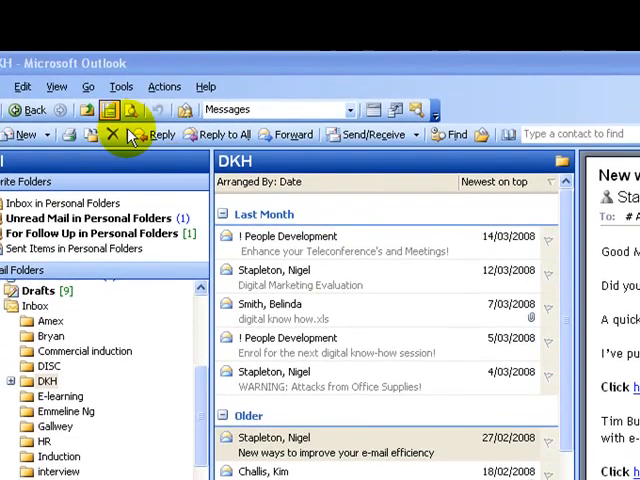
Reopen Rules and Alerts from the Tools menu to see the Cc-box rule listed.
left_click(120, 86)
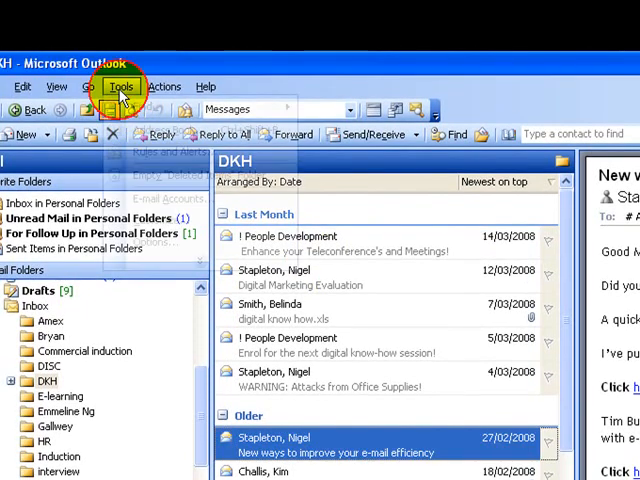
left_click(120, 86)
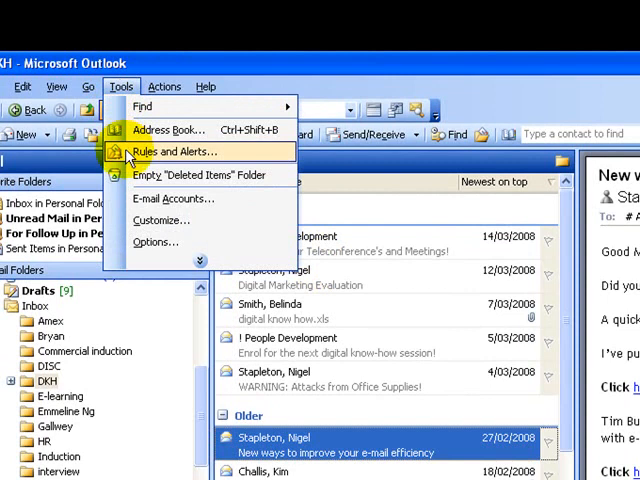
left_click(180, 150)
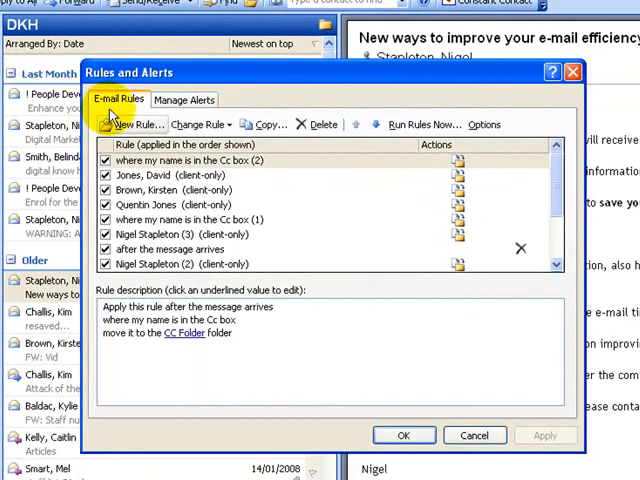
Start another blank rule with the condition 'where my name is in the Cc box'.
left_click(133, 124)
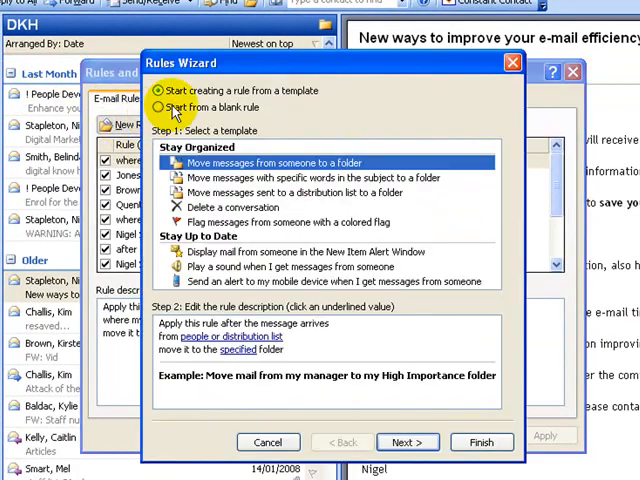
left_click(160, 107)
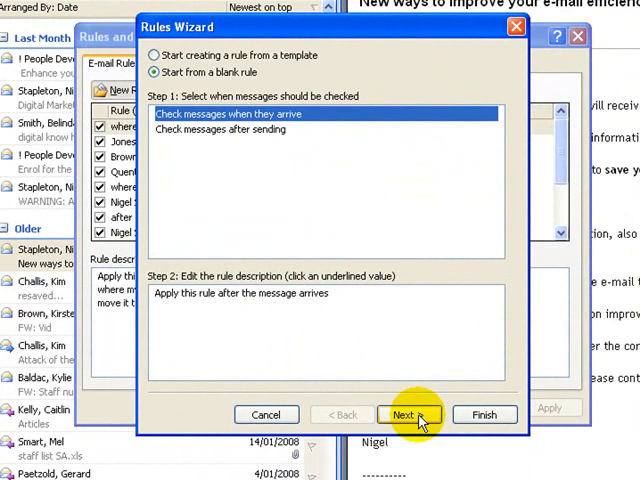
left_click(408, 414)
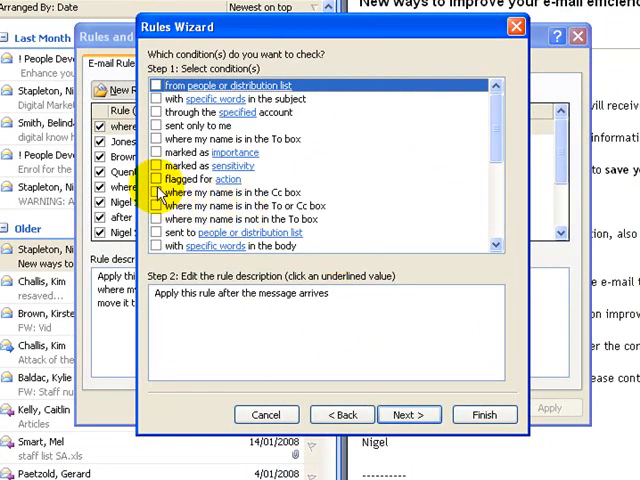
left_click(158, 192)
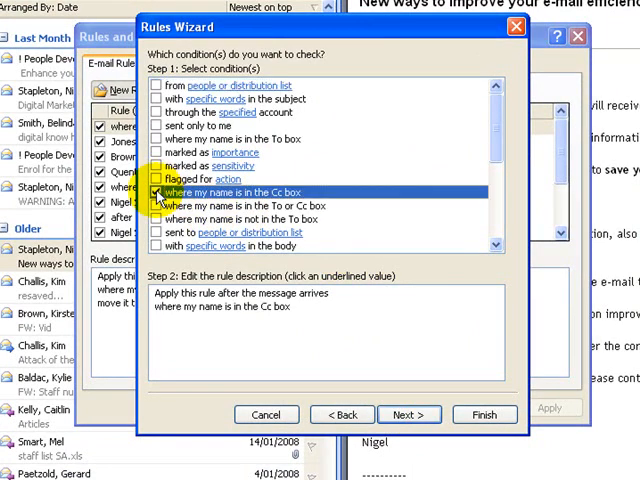
left_click(408, 414)
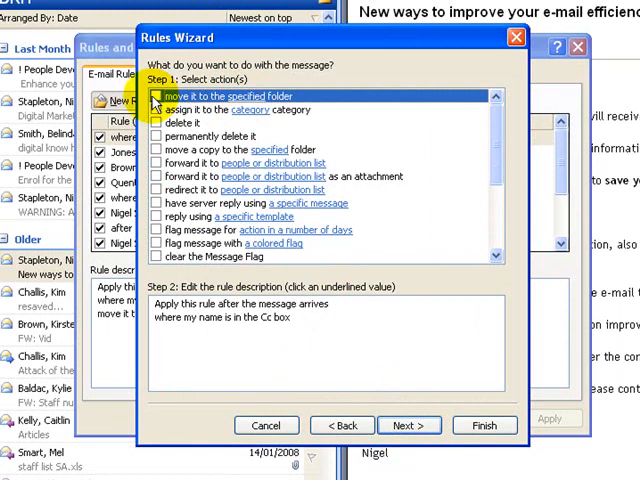
Make it move messages to CC Folder, finish the rule, and save the rules list.
left_click(156, 96)
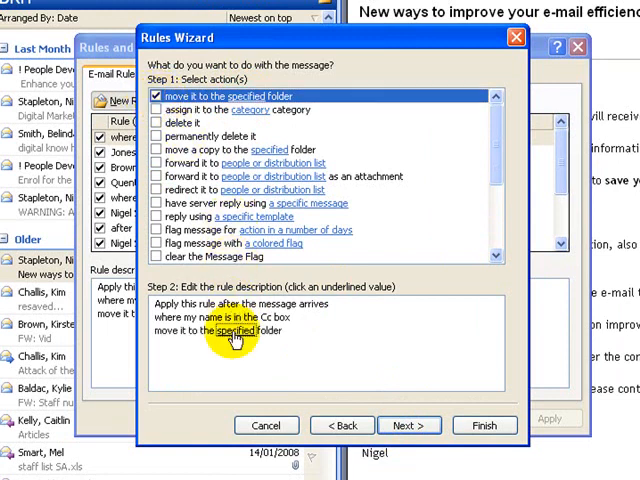
left_click(233, 331)
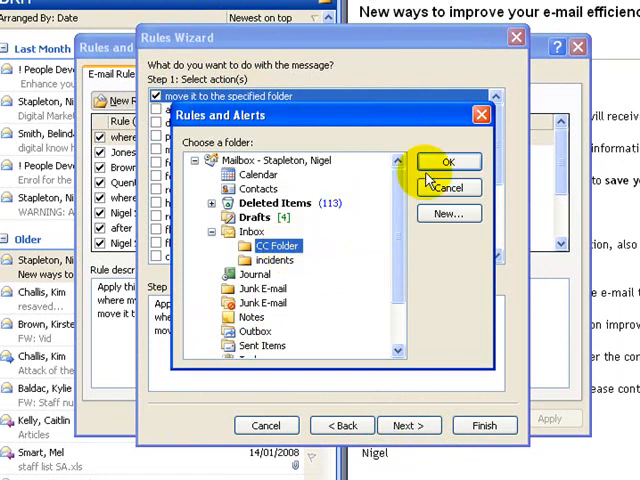
left_click(447, 162)
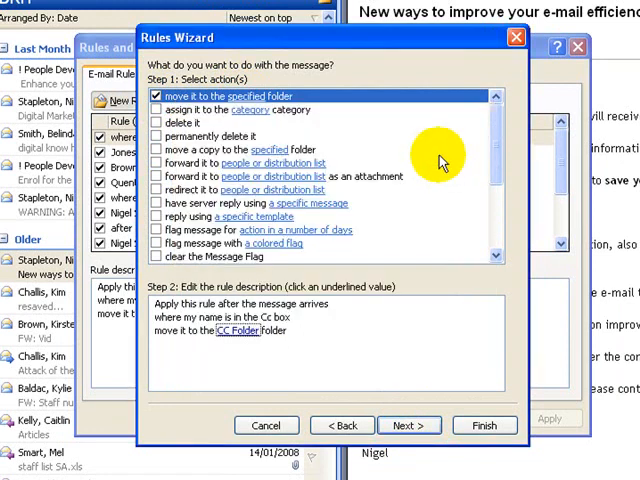
left_click(409, 414)
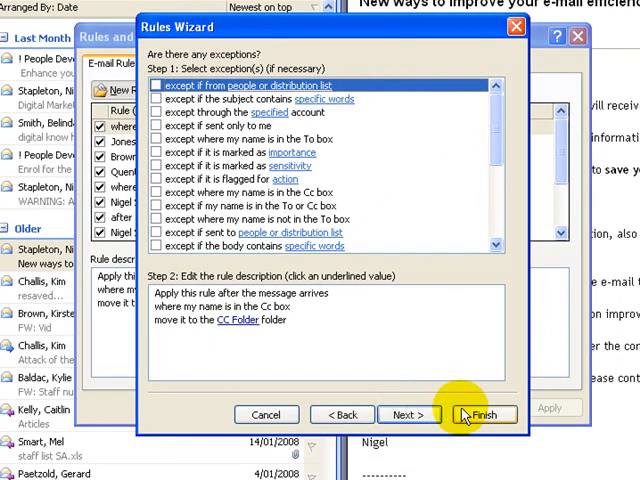
left_click(483, 414)
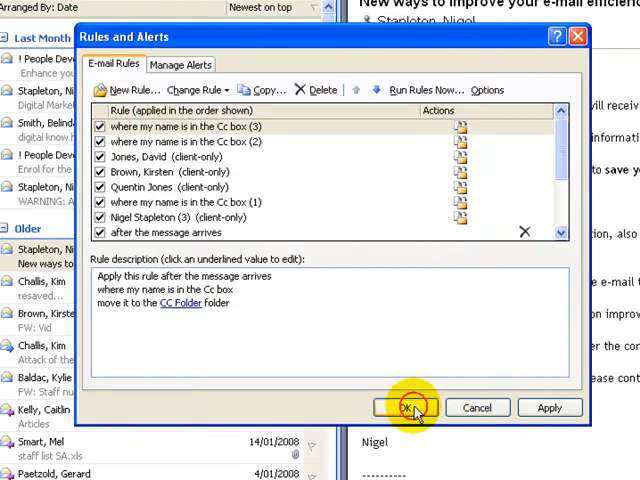
left_click(405, 407)
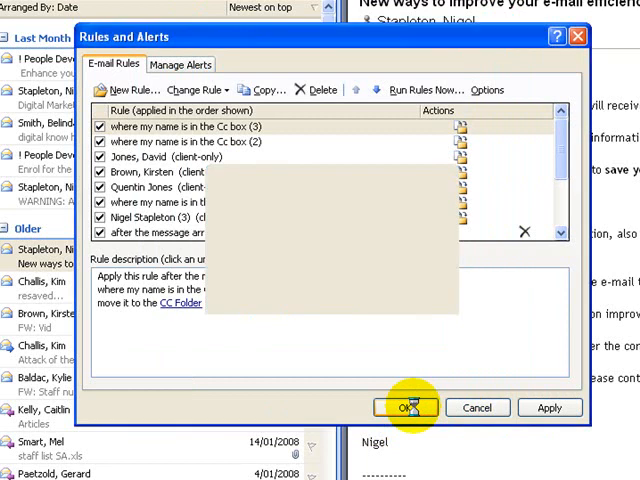
left_click(405, 407)
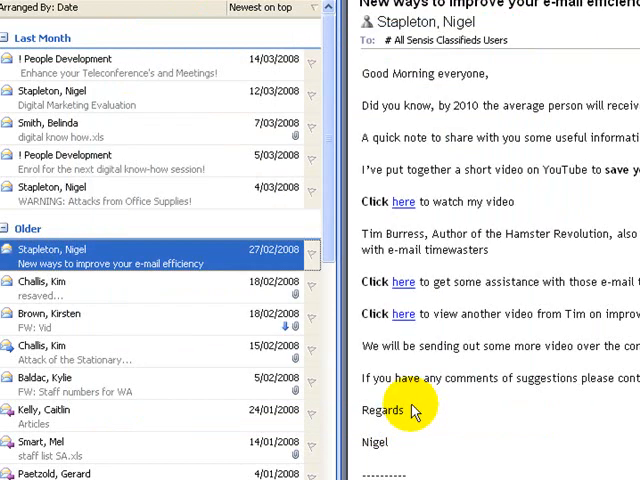